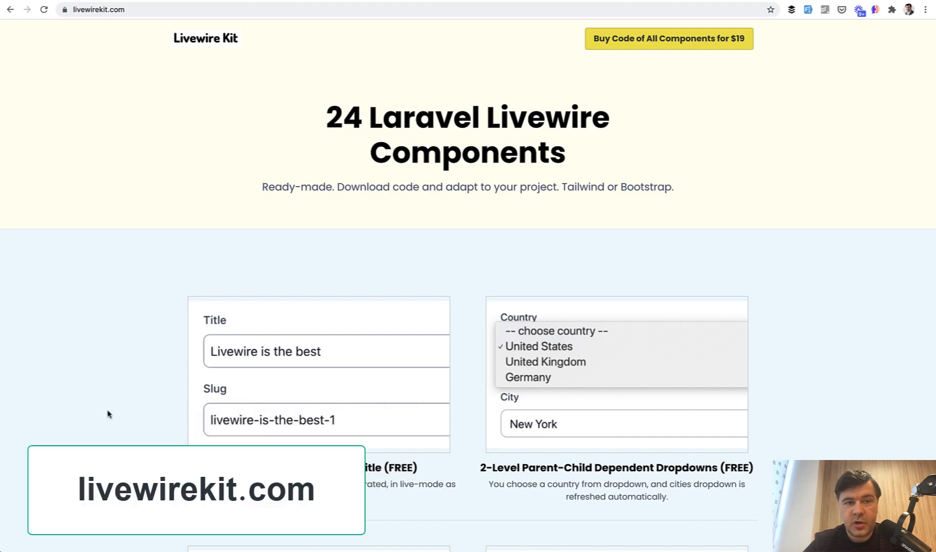
Add a post titled 'New post something' and dismiss the success alert.
scroll("down", 3)
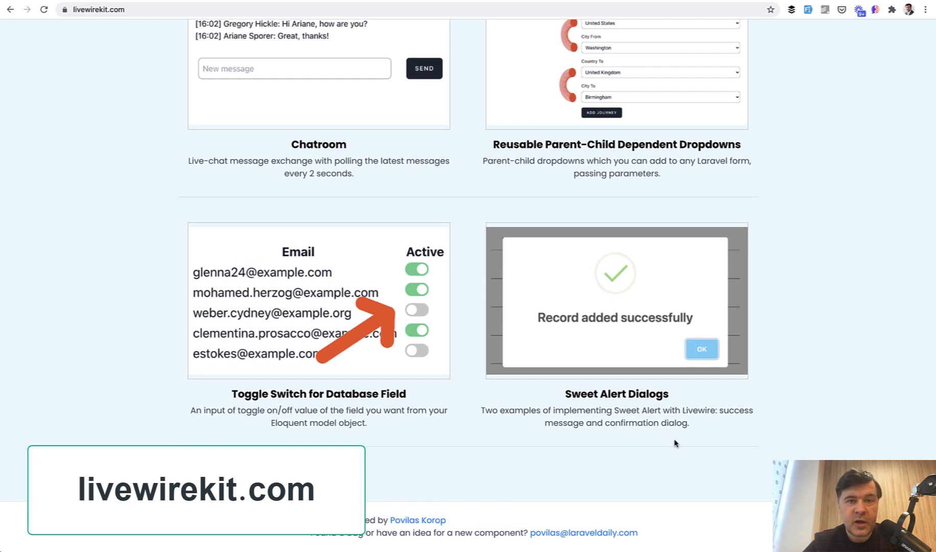
mouse_move(852, 294)
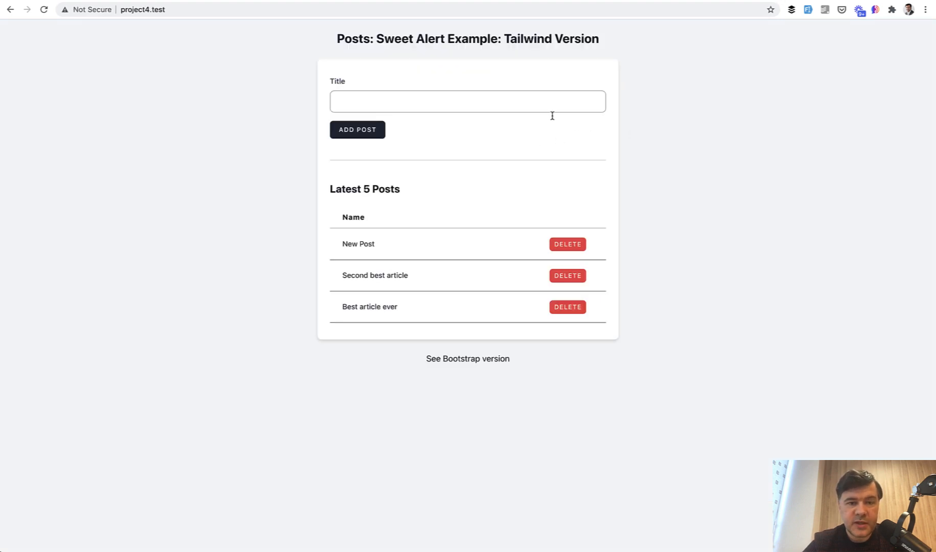
left_click(467, 101)
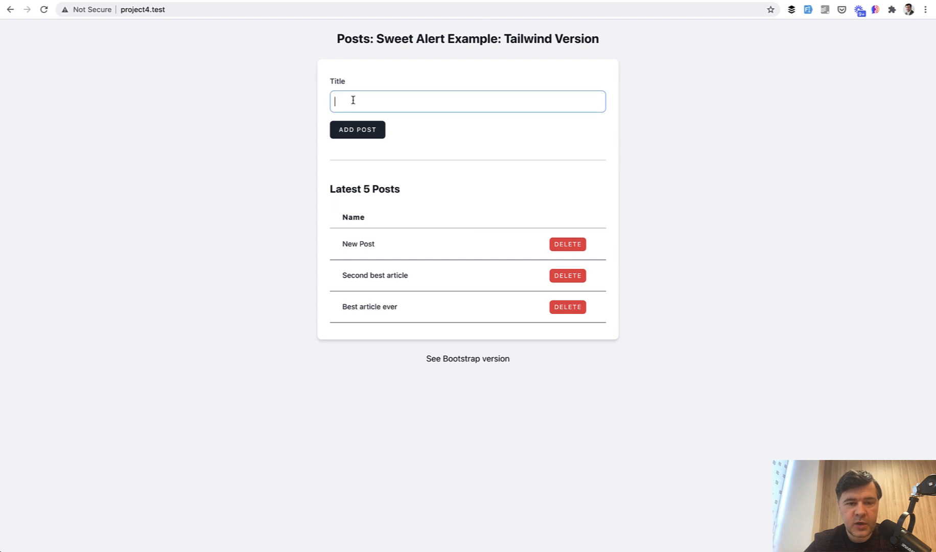
type("New post som")
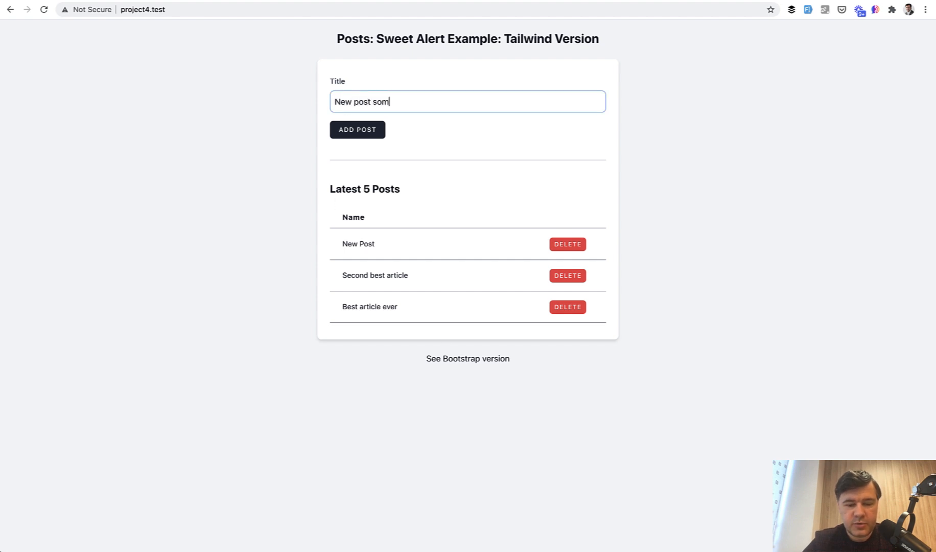
type("ething")
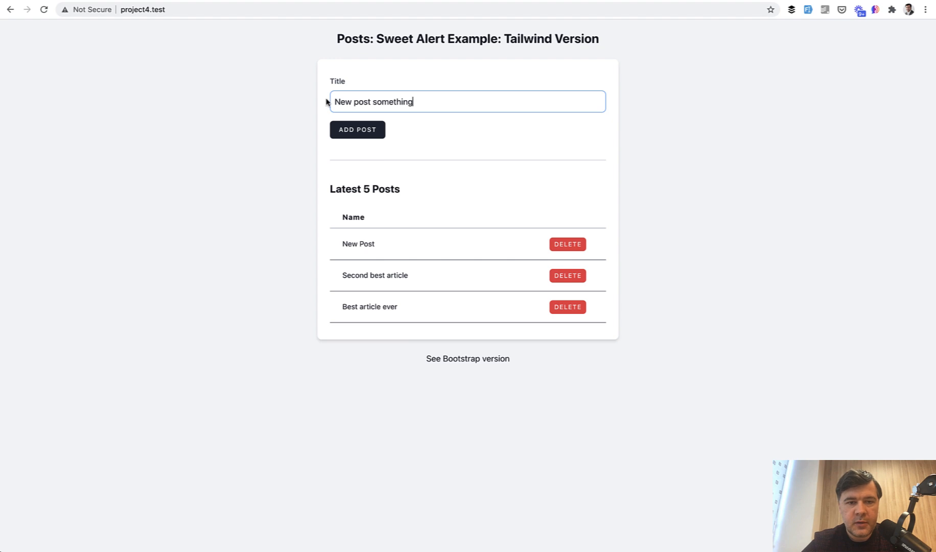
left_click(357, 130)
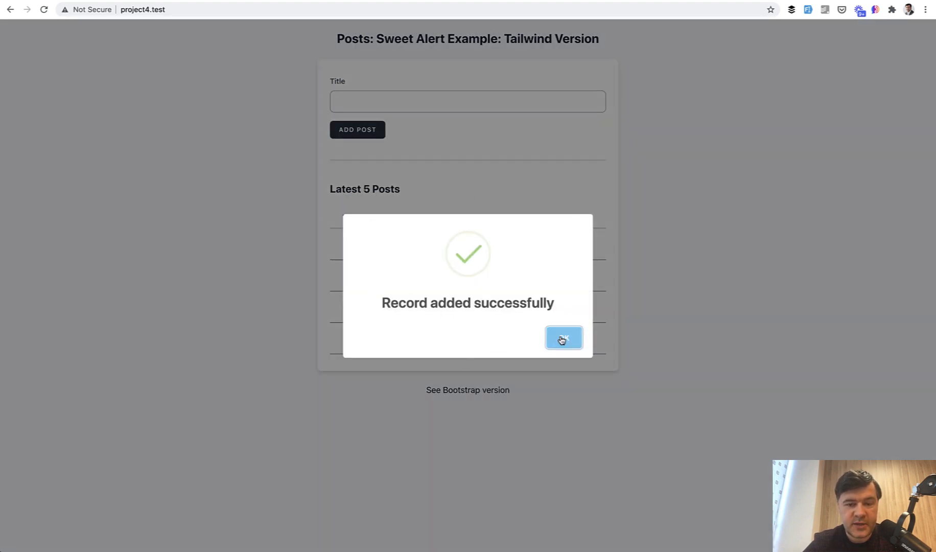
left_click(563, 338)
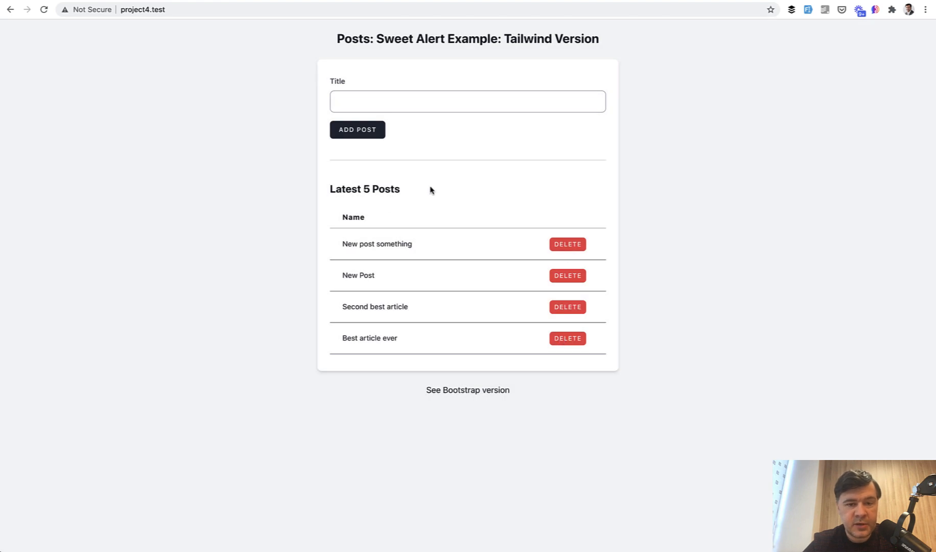
Delete the 'New post something' post and confirm the warning dialog.
left_click(566, 337)
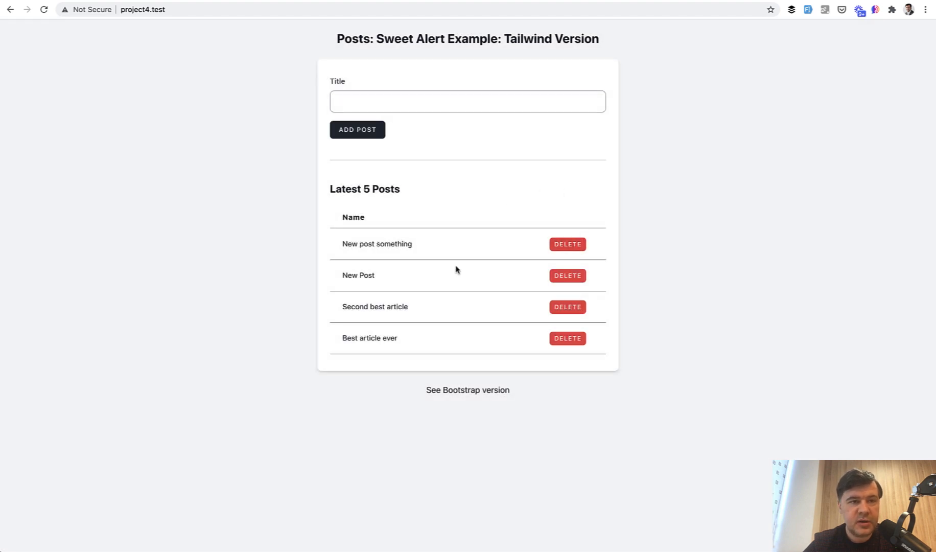
left_click(566, 243)
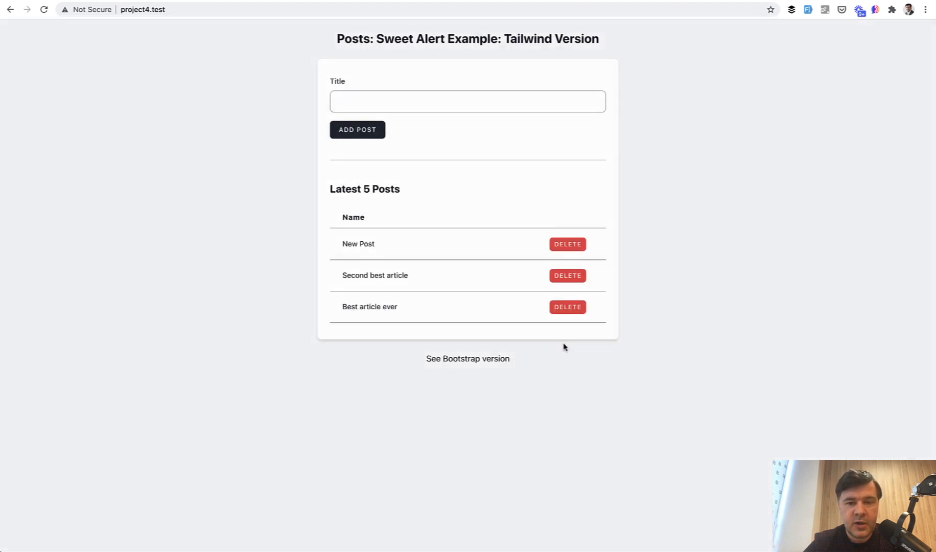
mouse_move(242, 303)
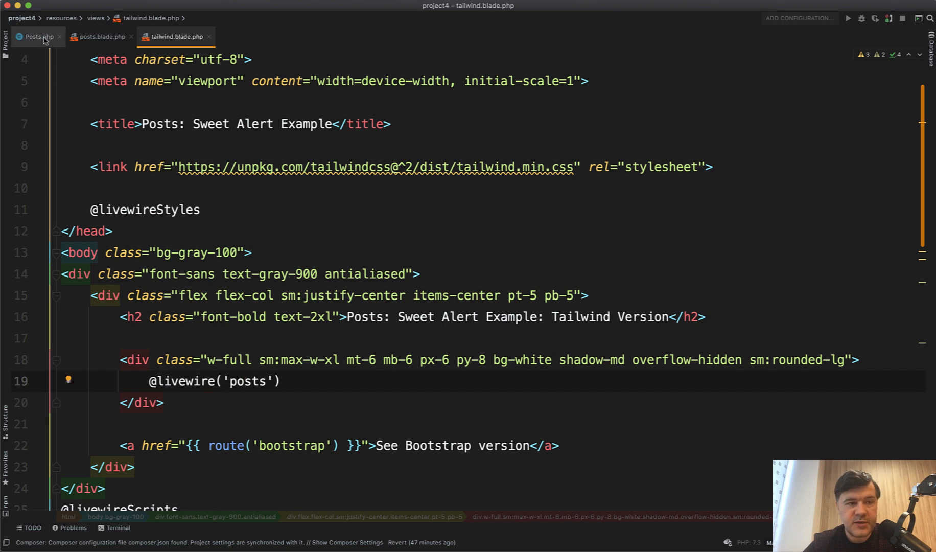
Show the posts.blade.php table's Delete button calling deleteConfirm with the post id.
left_click(98, 37)
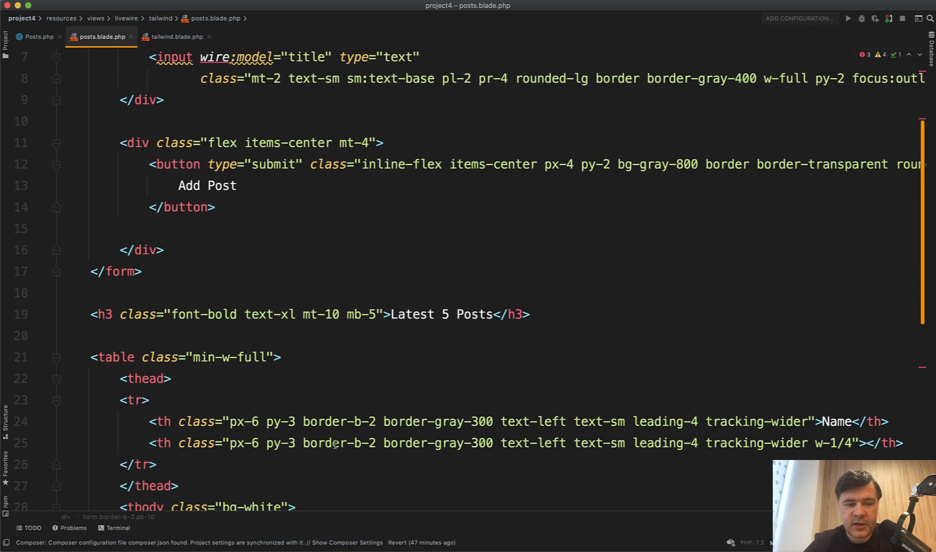
scroll("down", 3)
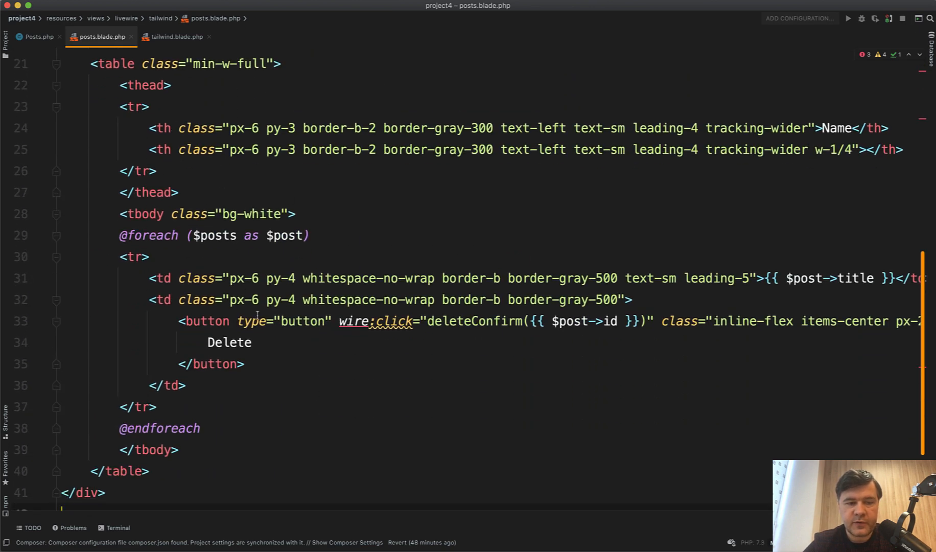
left_click(229, 342)
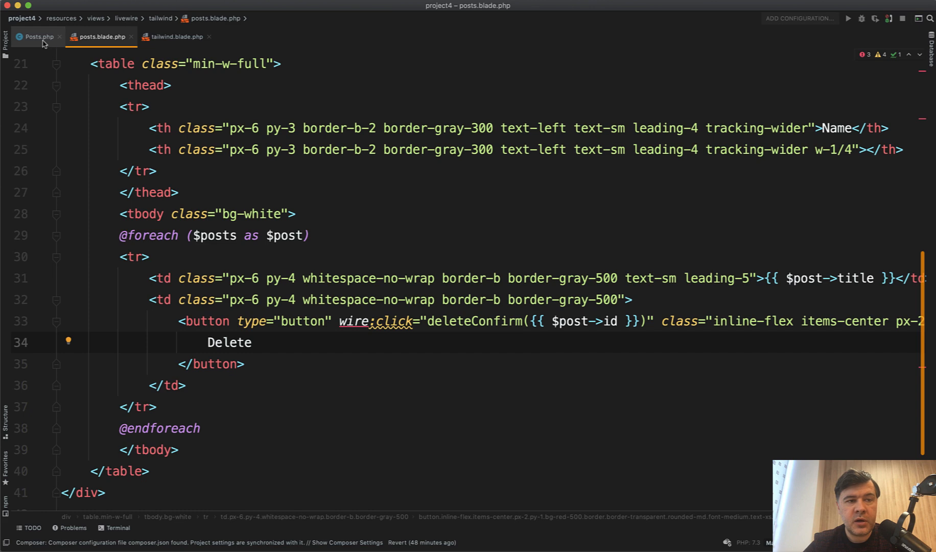
Show Posts.php's storePost dispatching the swal:modal event 'Record added successfully'.
left_click(38, 37)
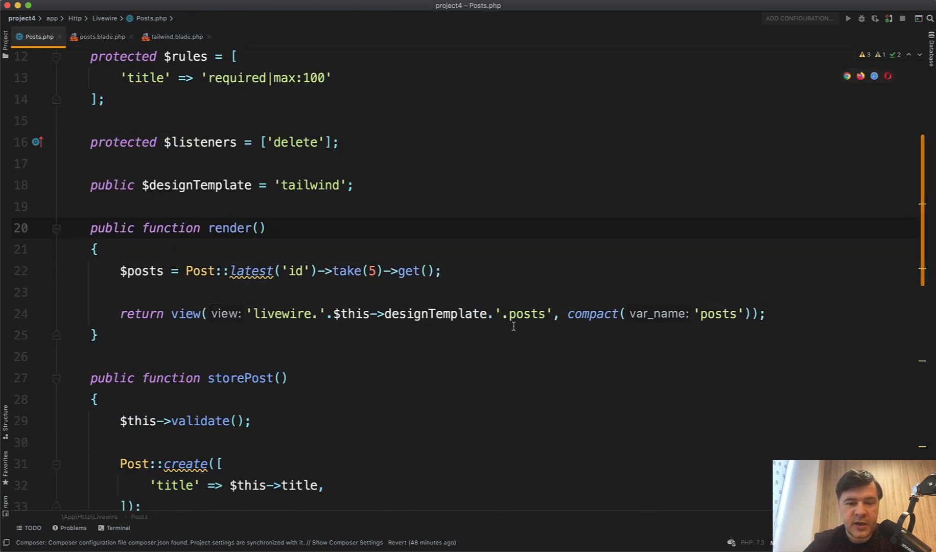
scroll("down", 3)
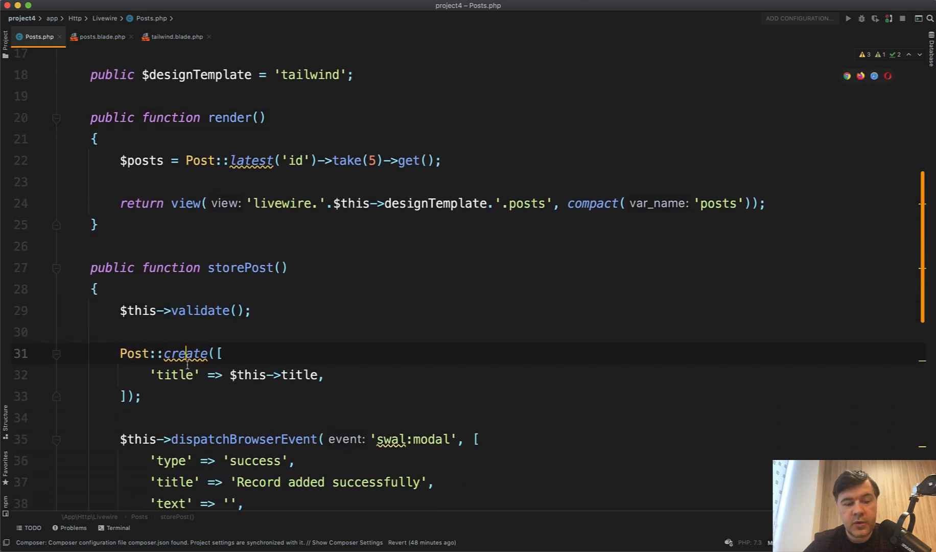
scroll("down", 3)
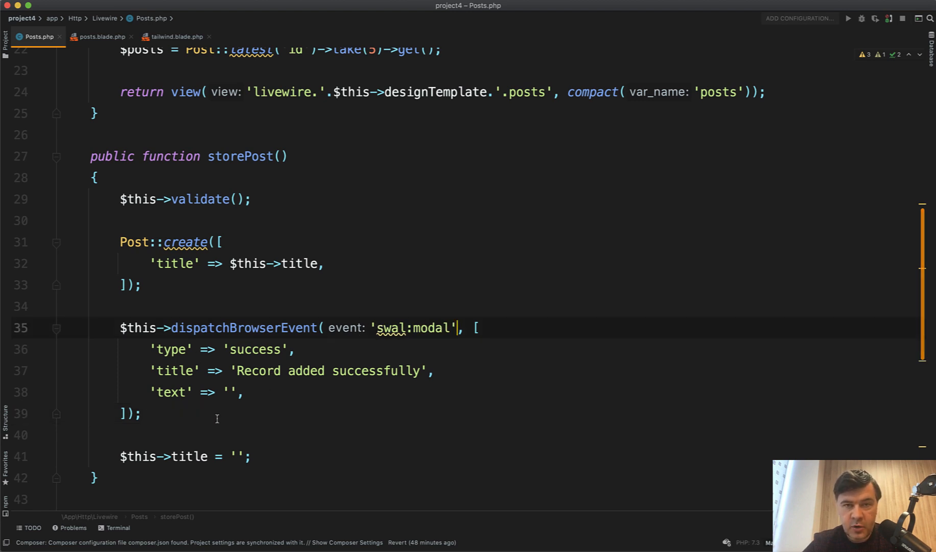
Review the swal:modal listener in tailwind.blade.php passing title, text and type to swal.
left_click(175, 37)
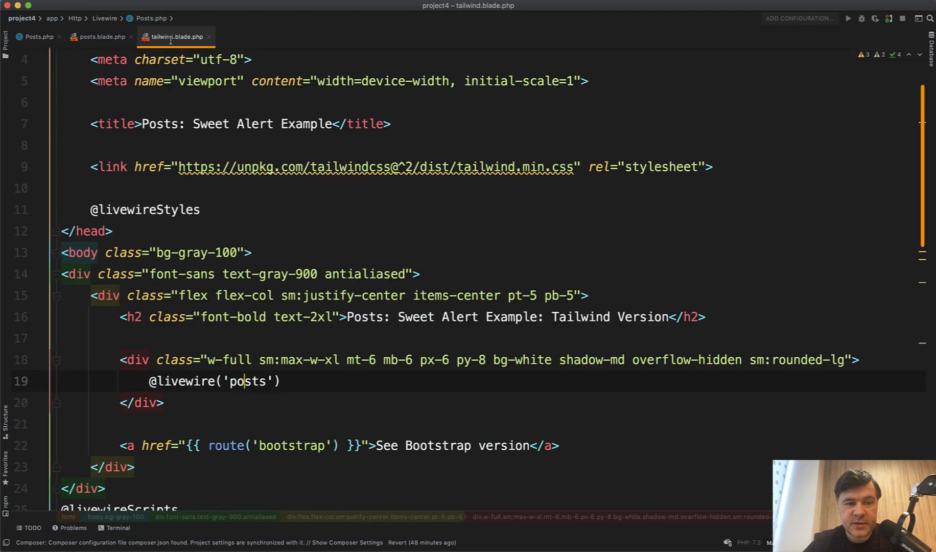
scroll("down", 3)
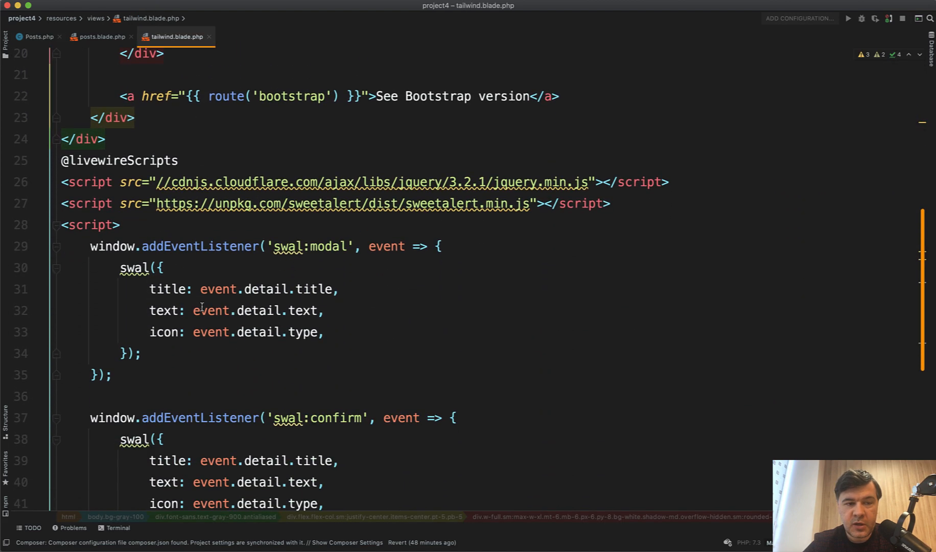
scroll("down", 3)
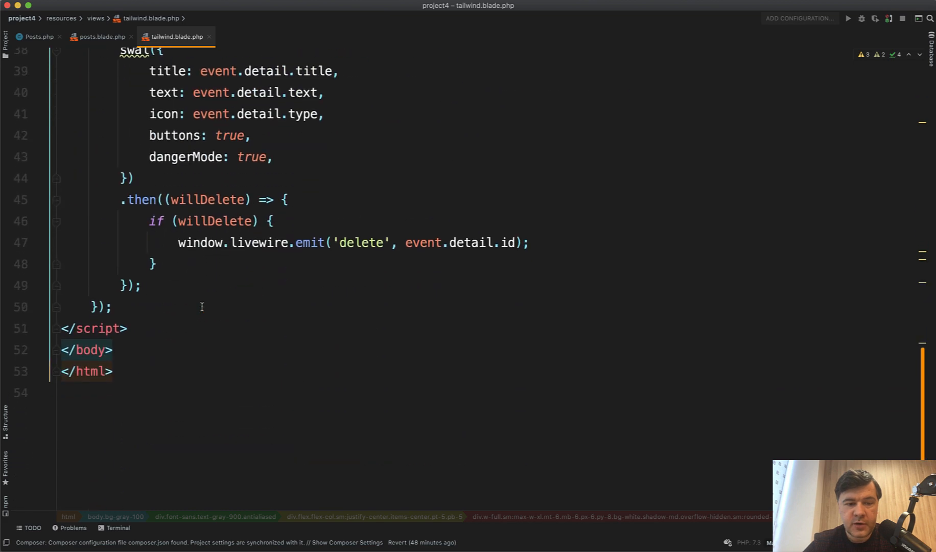
scroll("up", 3)
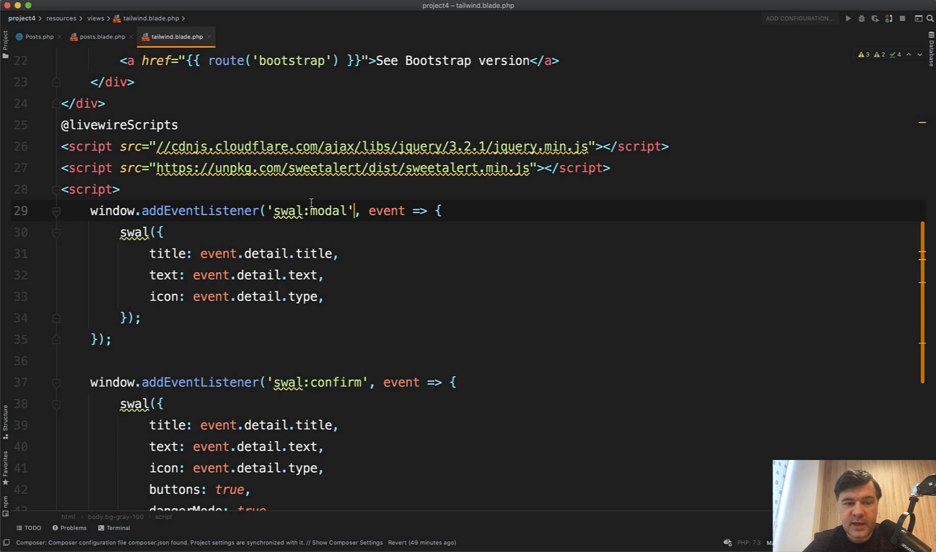
Compare Posts.php's dispatch with the layout listeners, ending on deleteConfirm.
left_click(37, 36)
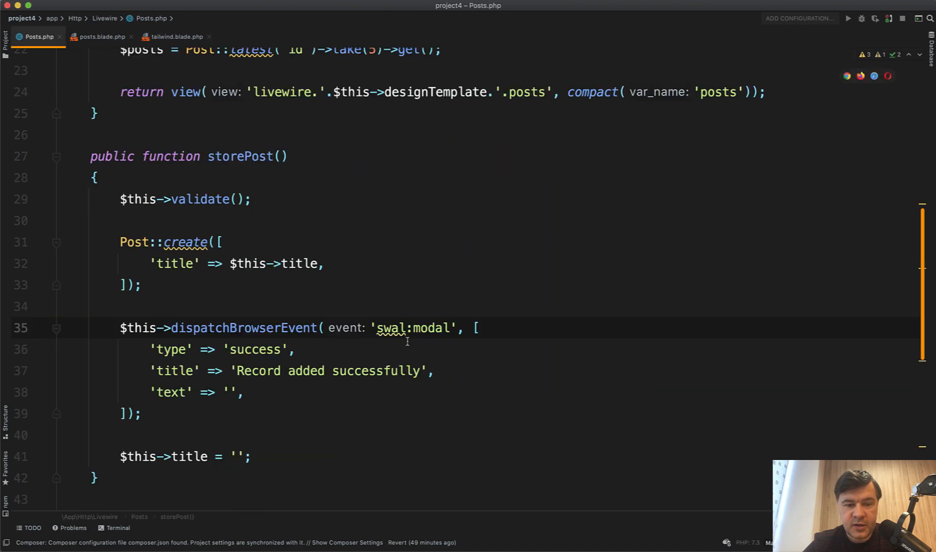
left_click(176, 37)
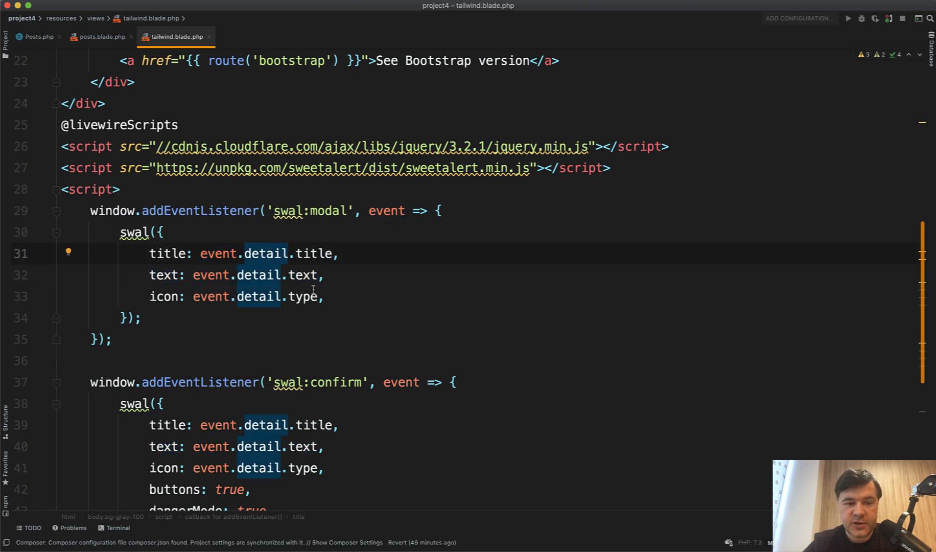
left_click(37, 37)
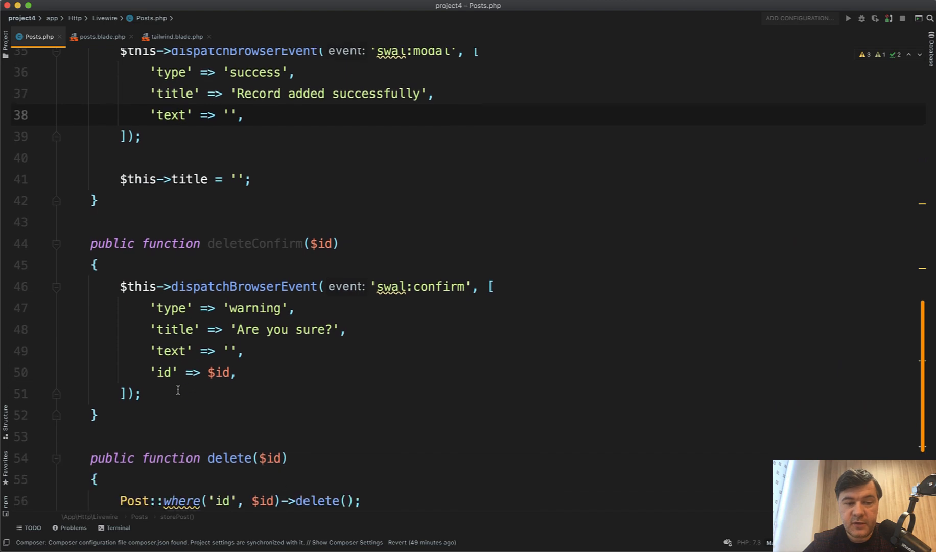
Recheck the Delete button calling deleteConfirm, then return to Posts.php's deleteConfirm.
left_click(98, 37)
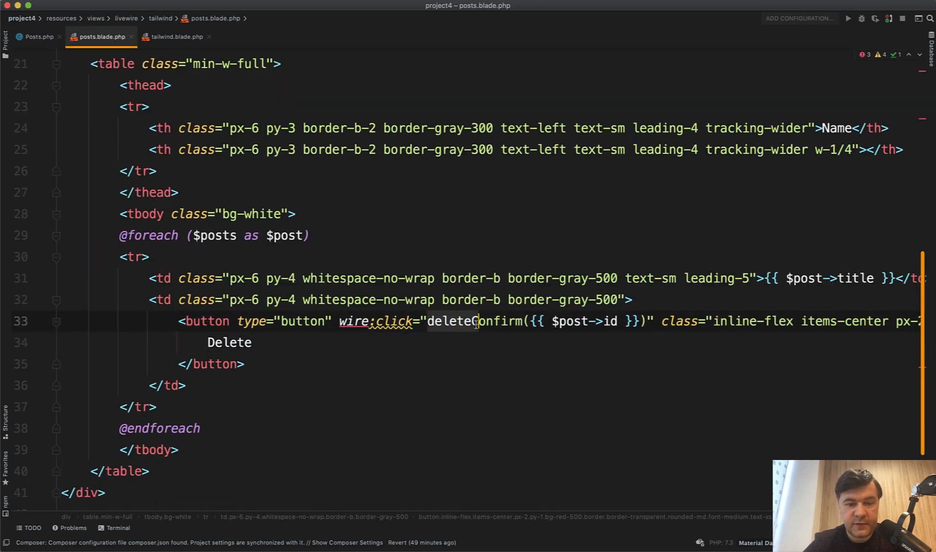
left_click(37, 36)
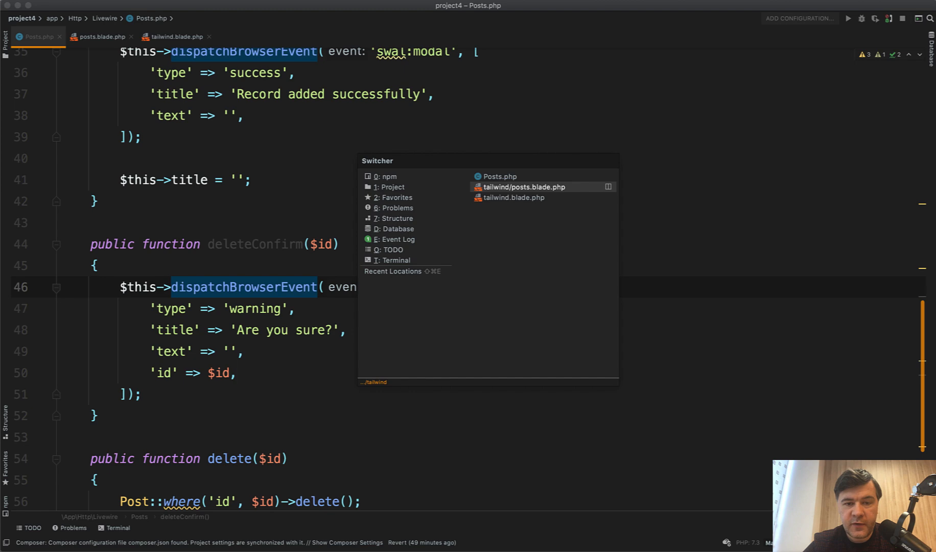
Review the swal:confirm listener emitting 'delete' with event.detail.id, then return to Posts.php.
left_click(512, 198)
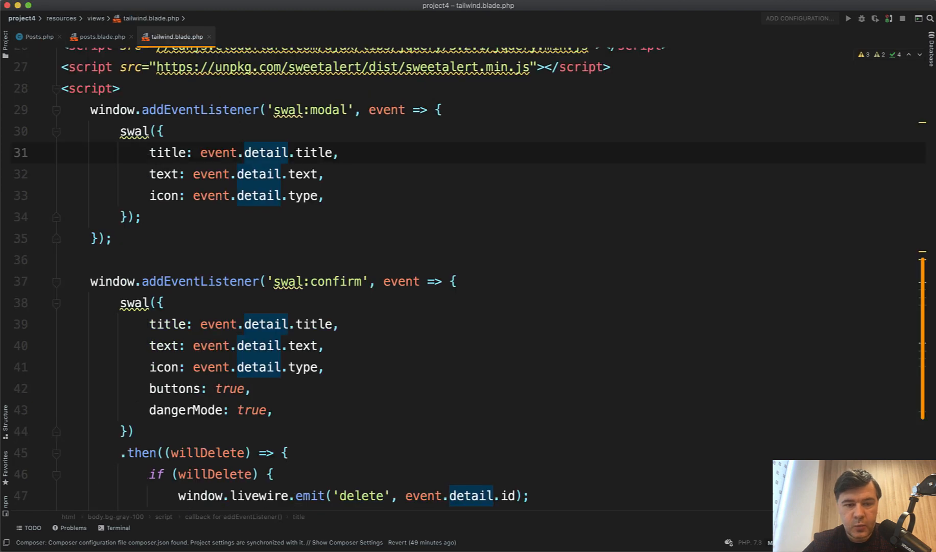
scroll("down", 3)
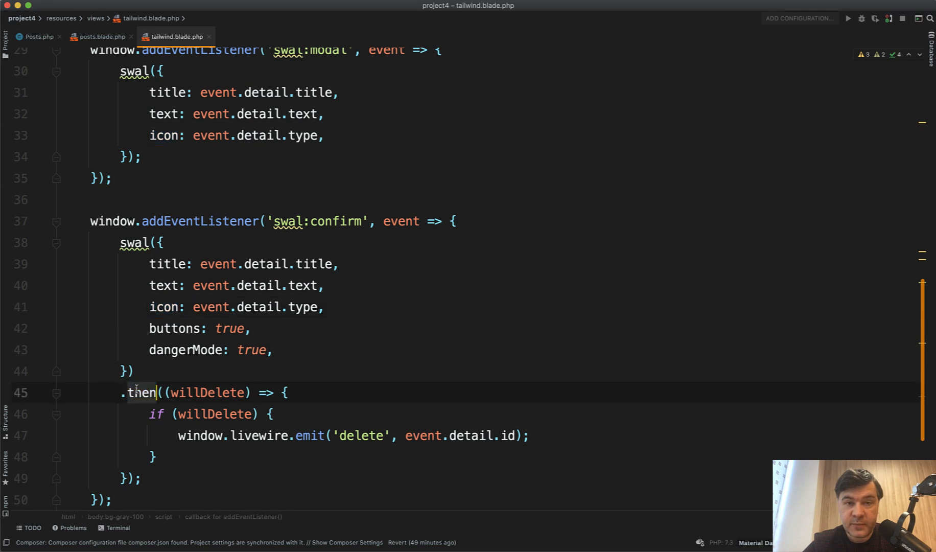
scroll("down", 3)
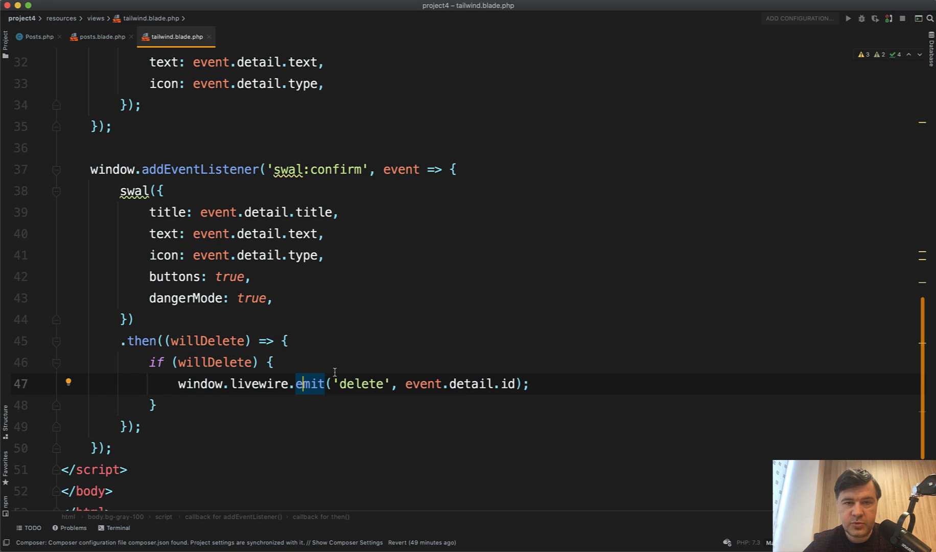
mouse_move(313, 405)
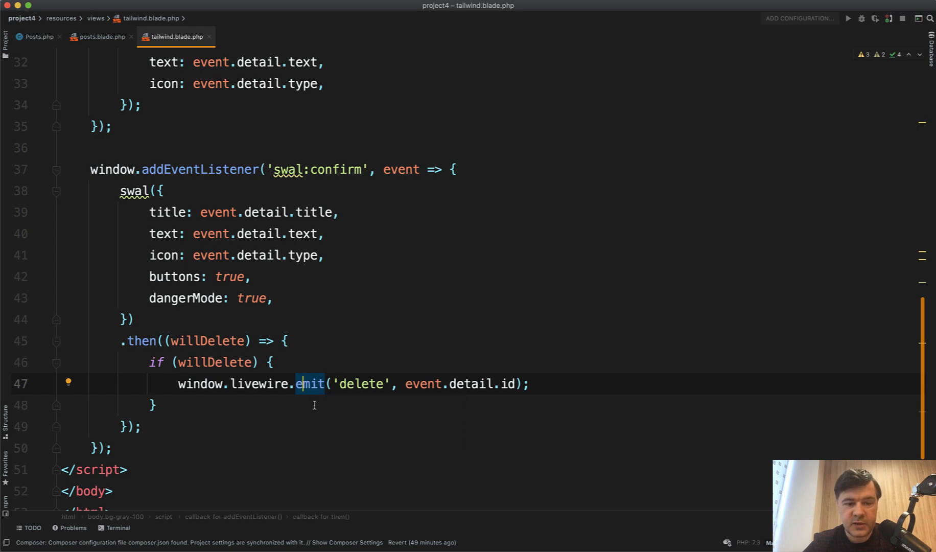
left_click(457, 383)
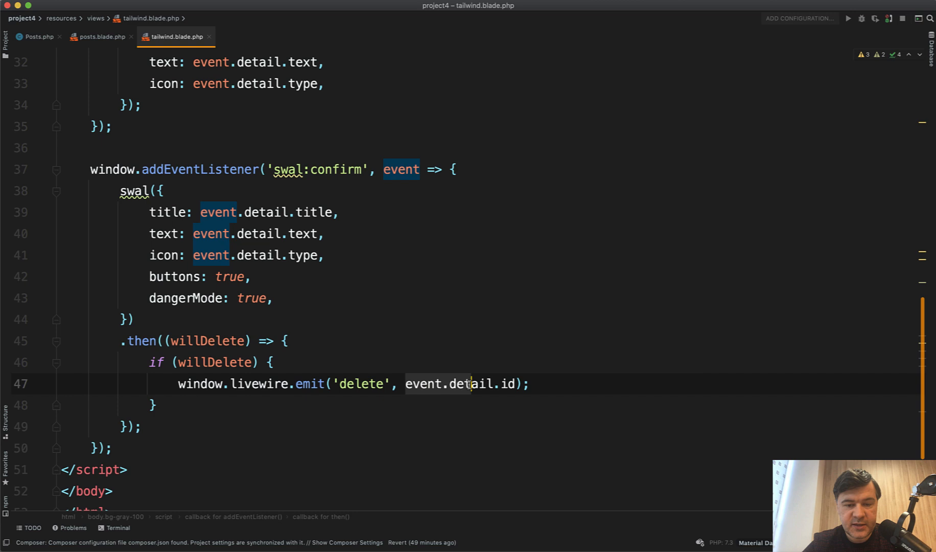
left_click(469, 383)
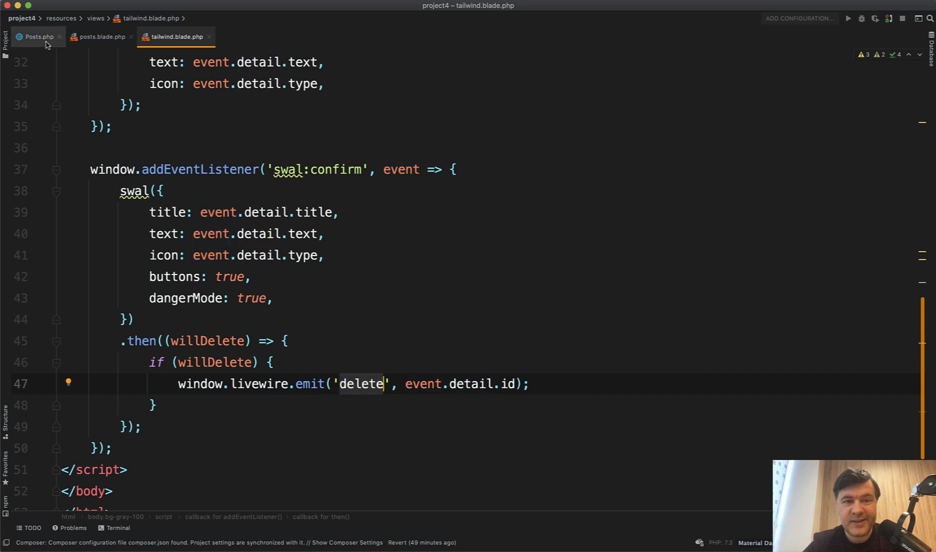
left_click(37, 36)
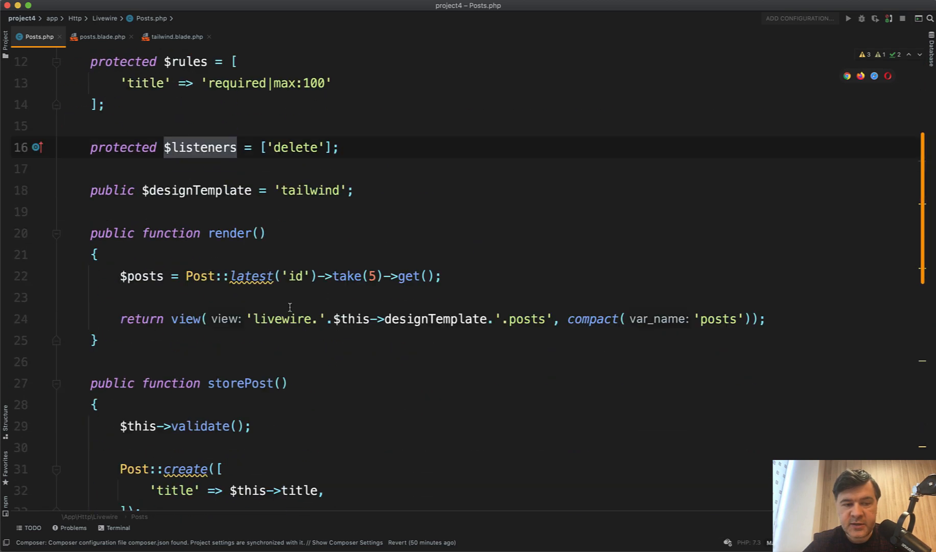
Review Posts.php's $listeners 'delete' and delete() method, then reopen tailwind.blade.php.
scroll("down", 3)
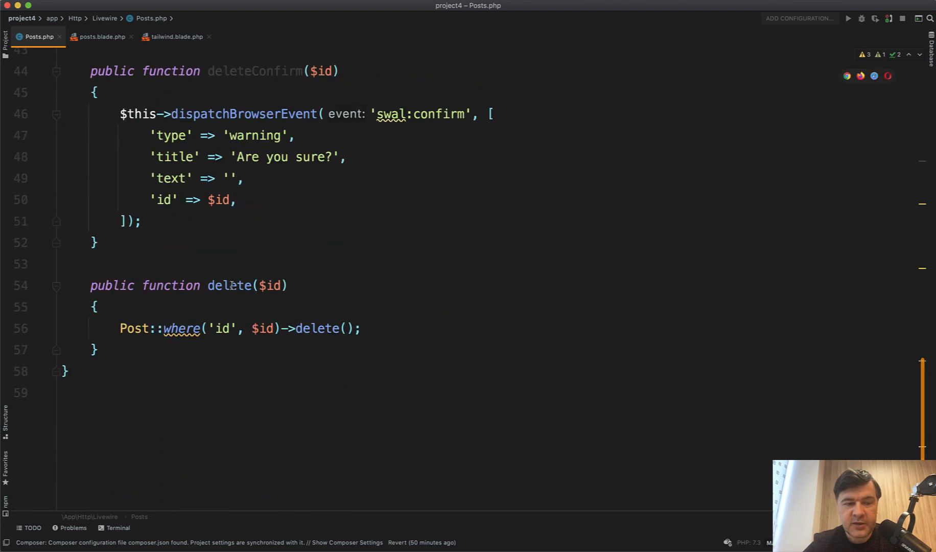
double_click(229, 285)
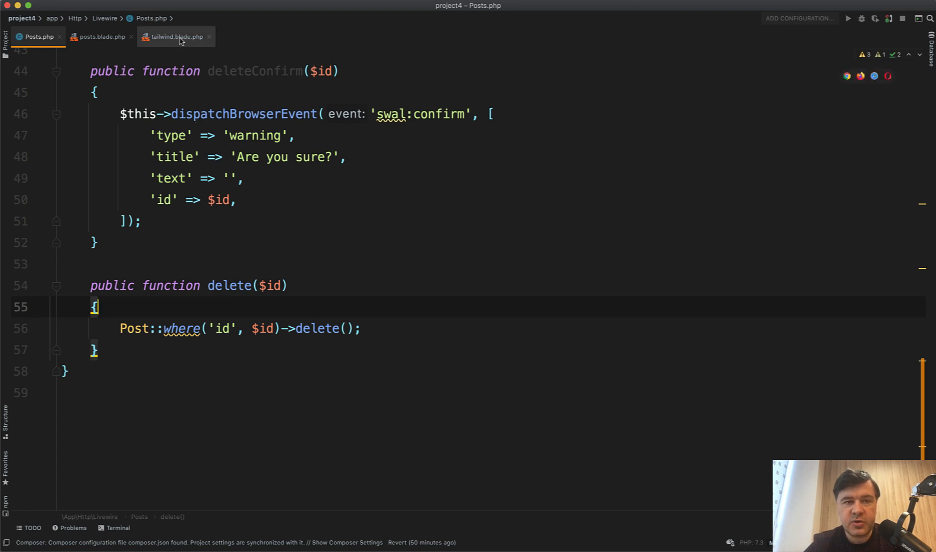
left_click(175, 37)
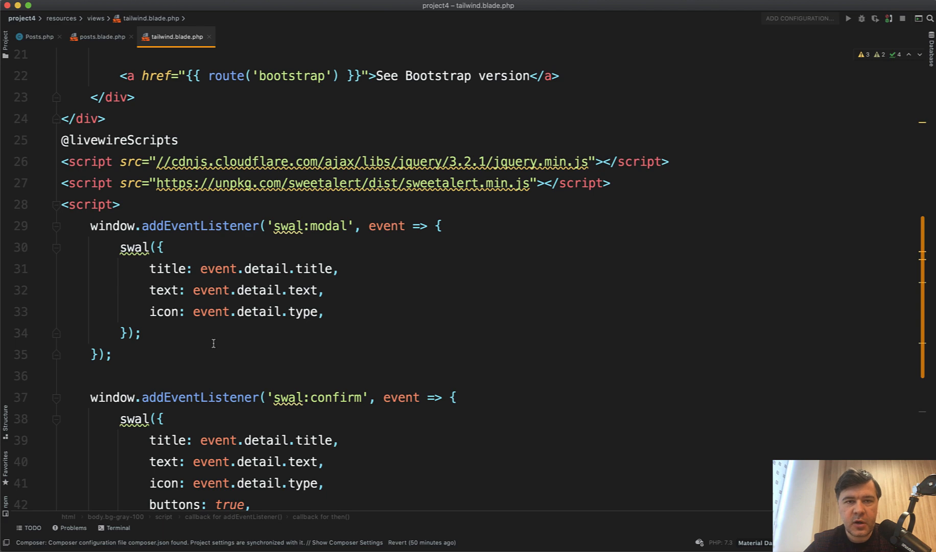
double_click(199, 224)
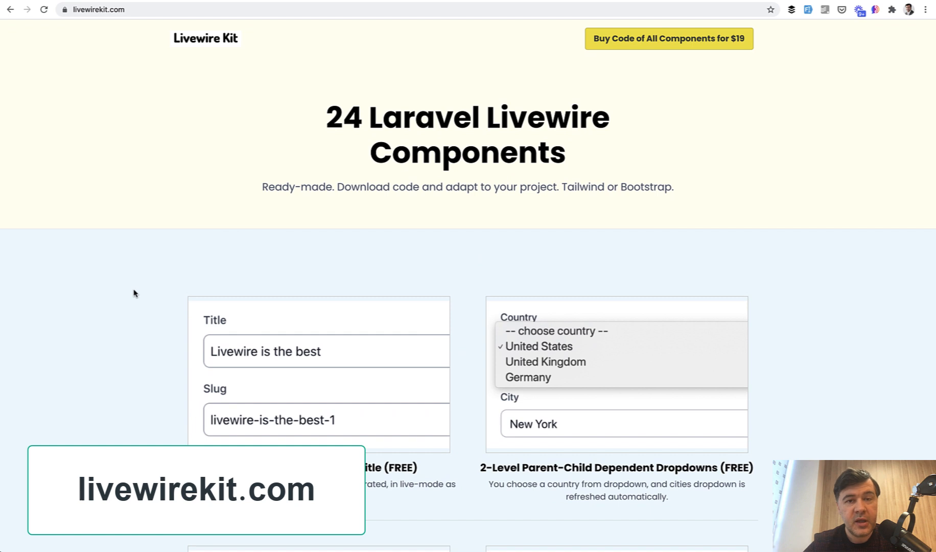
mouse_move(686, 135)
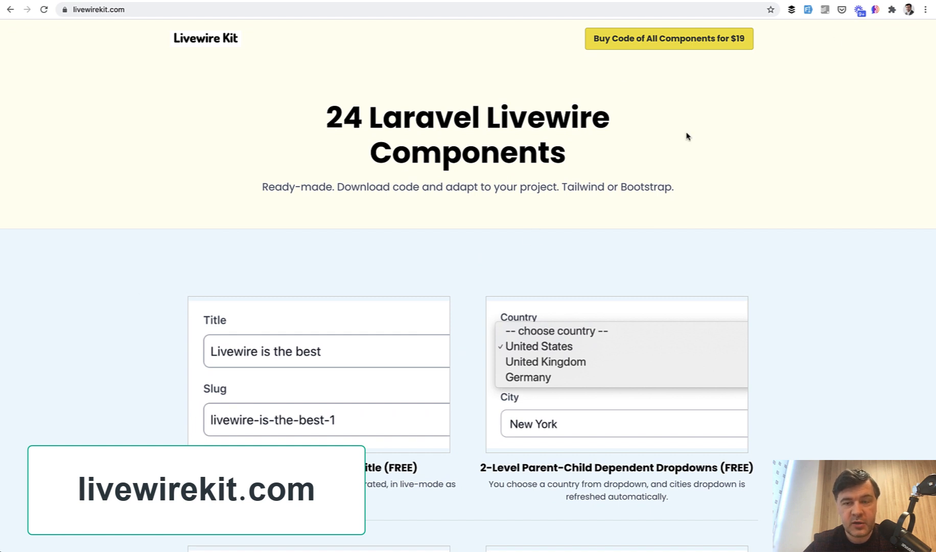
mouse_move(826, 169)
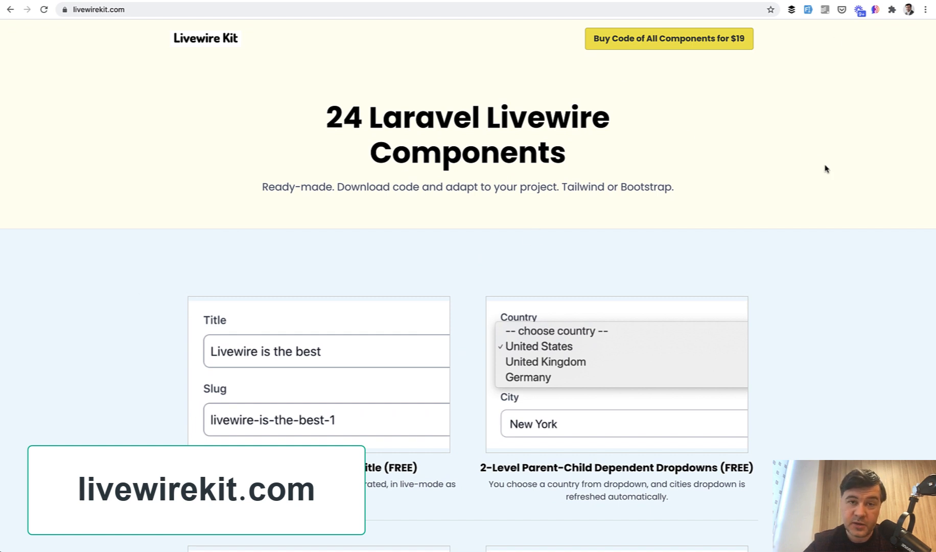